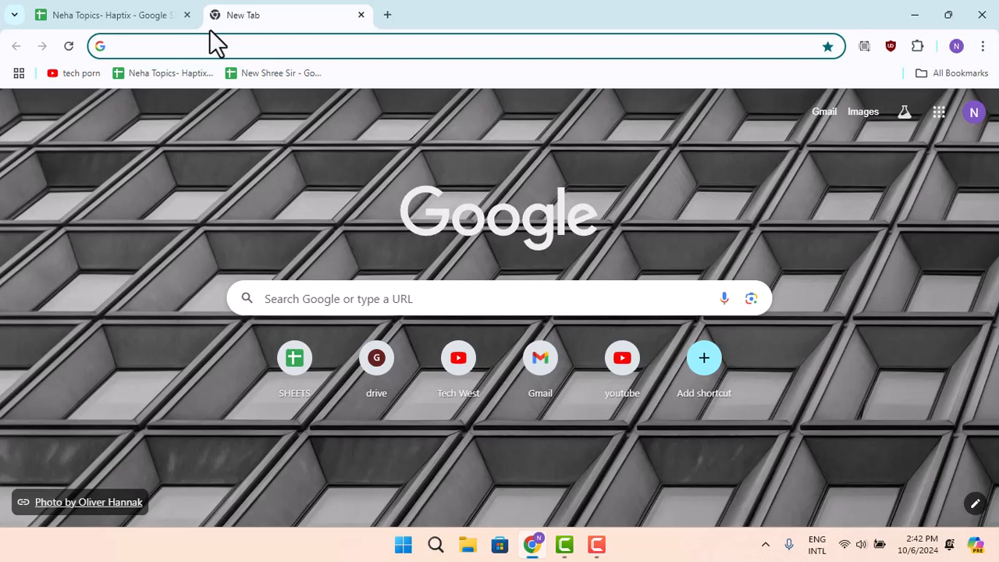
Activate the address bar on the new tab, showing recent search suggestions
{"action": "left_click", "coordinate": [219, 45]}
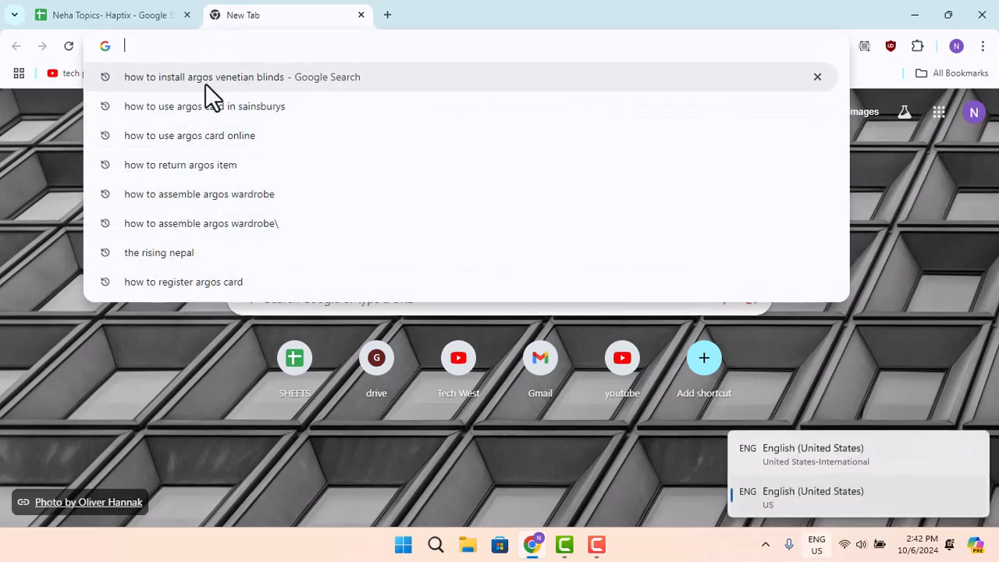
Load help.argos.co.uk/help/argos-card-apply, the Apply for the Argos Card help page
{"action": "type", "text": "https://help.argos.co.uk/help/argos-card-apply"}
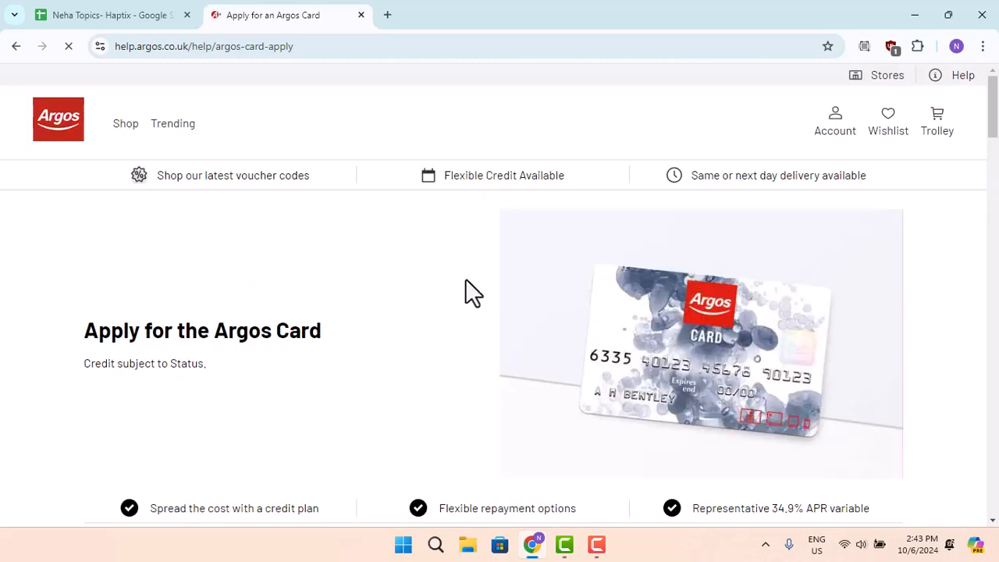
Reach 'So what's the Argos Card?' and use Apply Now to load the credit options page
{"action": "scroll", "scroll_direction": "down", "scroll_amount": 3}
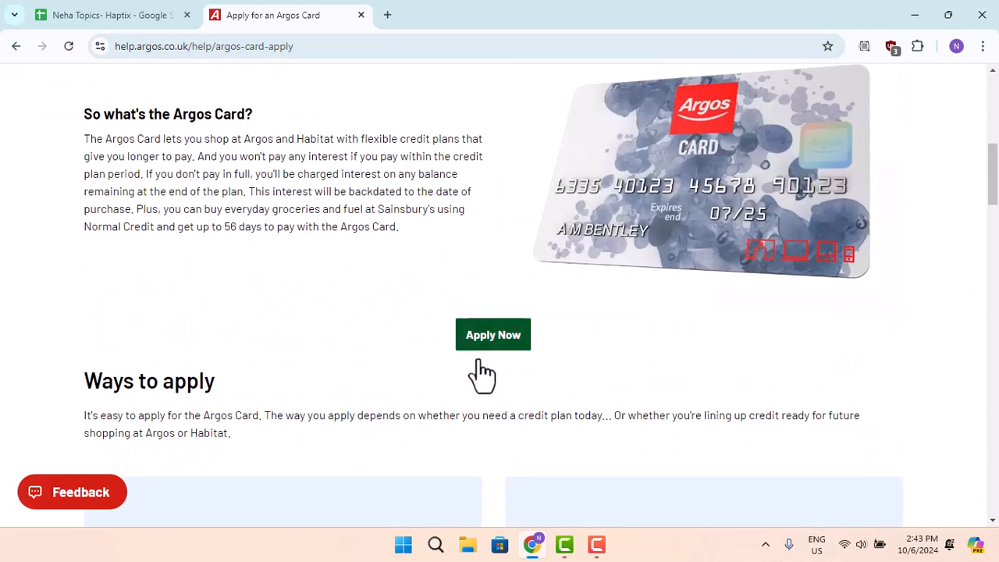
{"action": "left_click", "coordinate": [493, 334]}
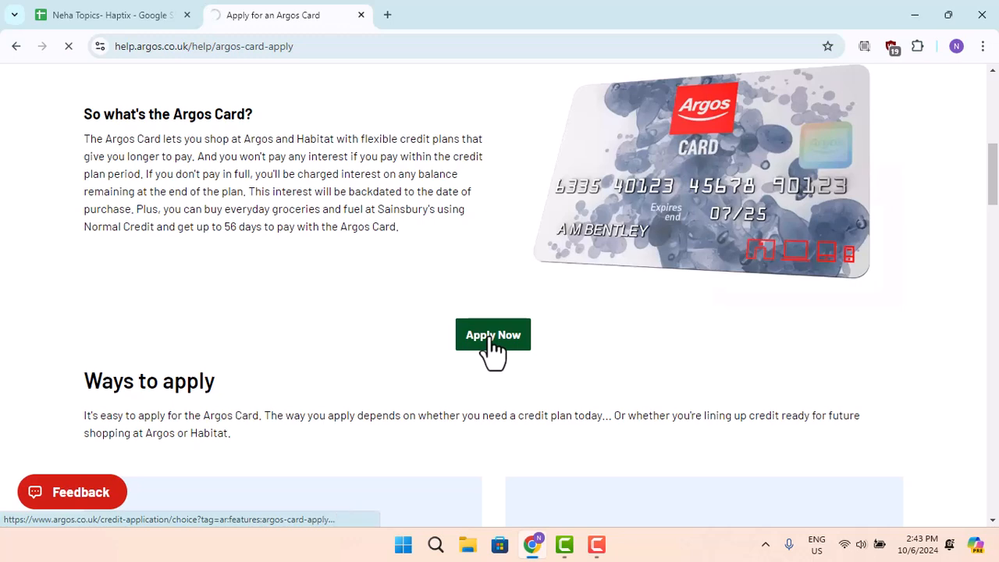
{"action": "left_click", "coordinate": [493, 334]}
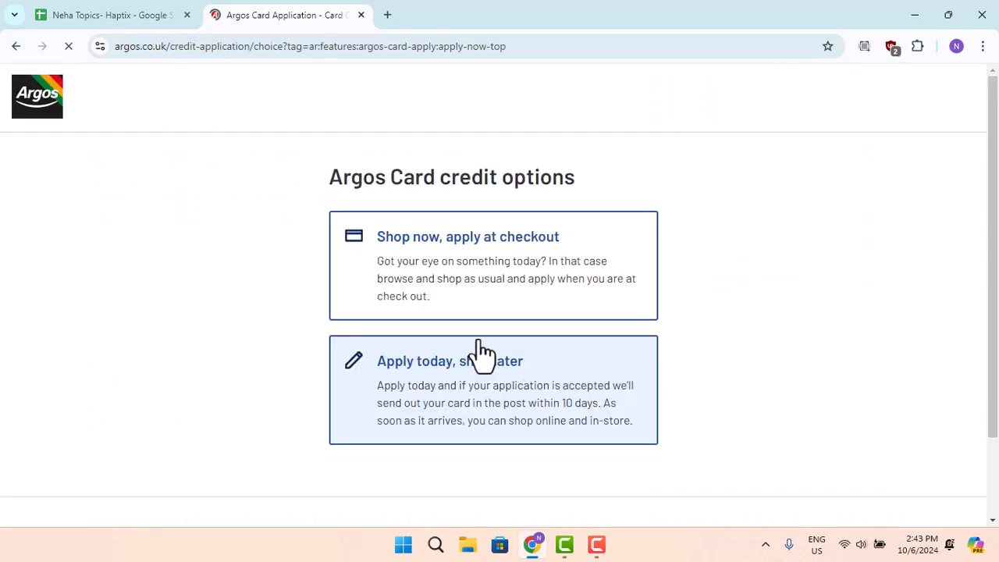